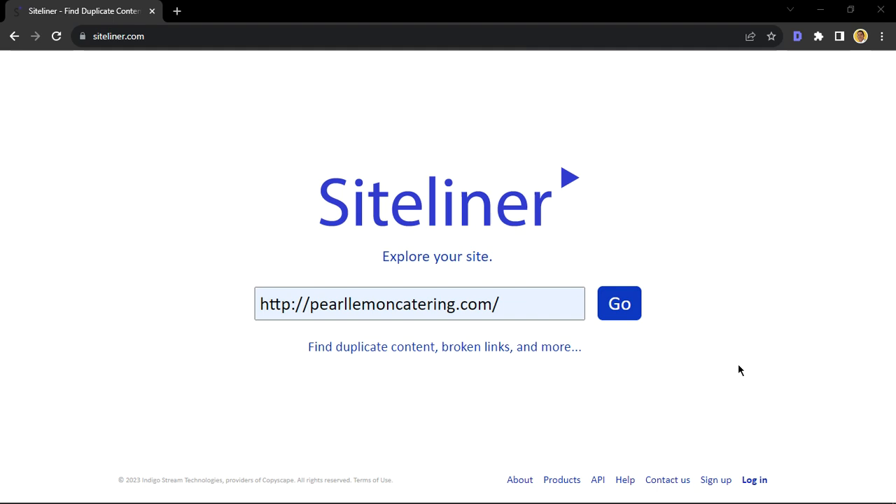
pyautogui.moveTo(214, 91)
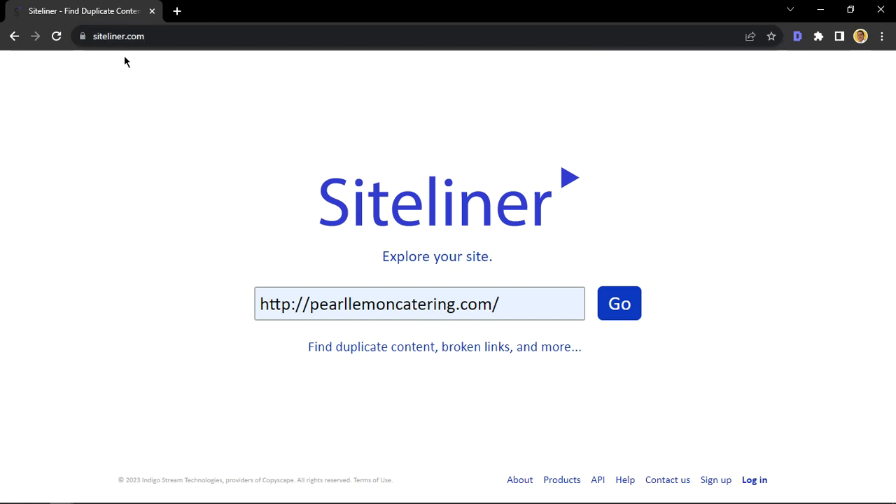
pyautogui.moveTo(324, 283)
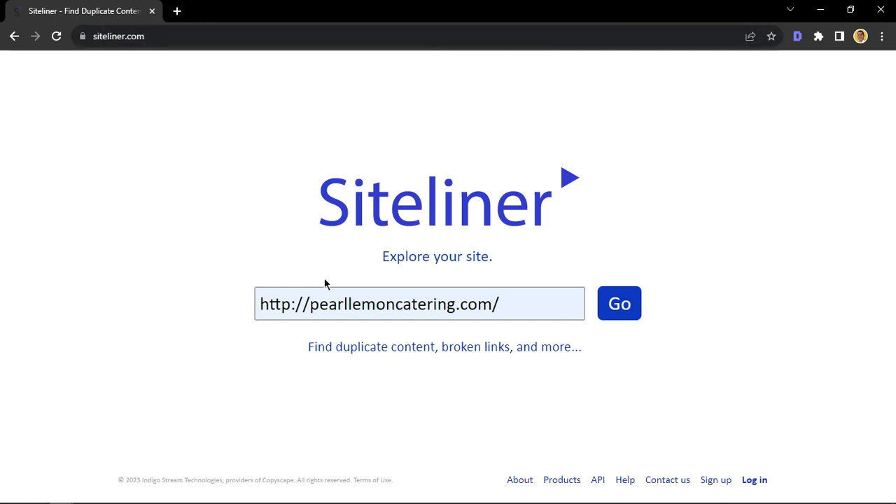
pyautogui.doubleClick(283, 304)
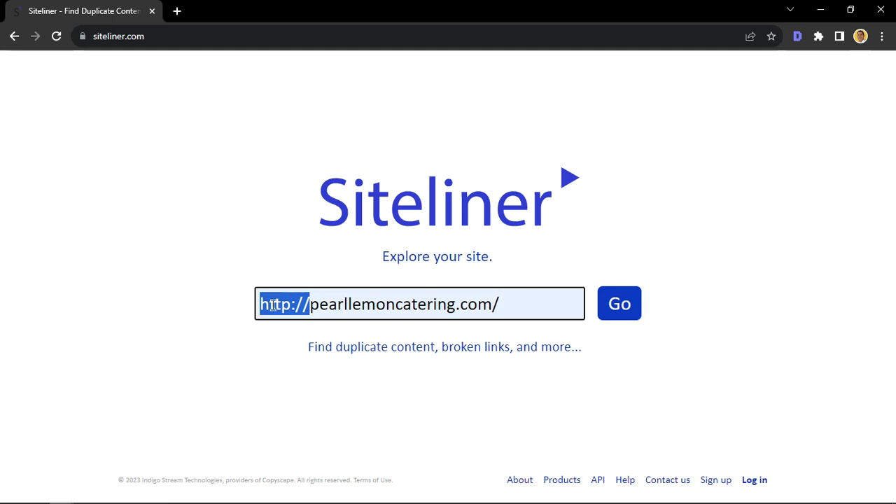
pyautogui.click(311, 304)
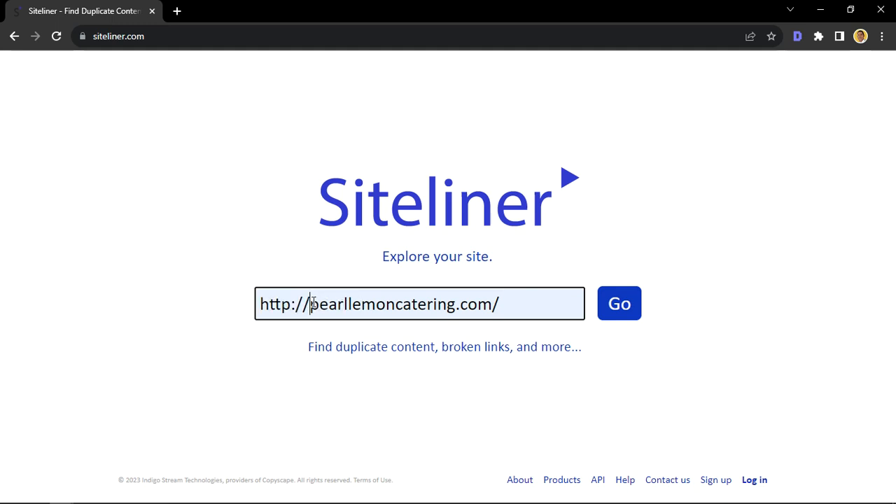
pyautogui.doubleClick(401, 303)
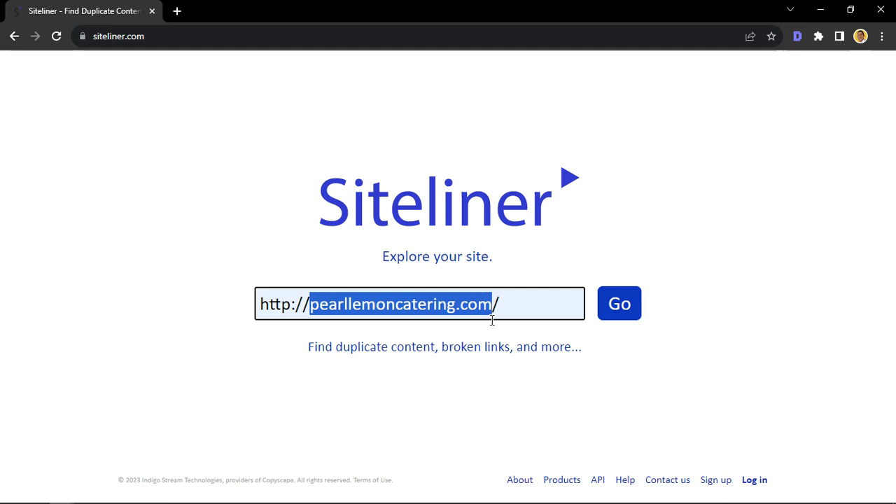
pyautogui.moveTo(371, 304)
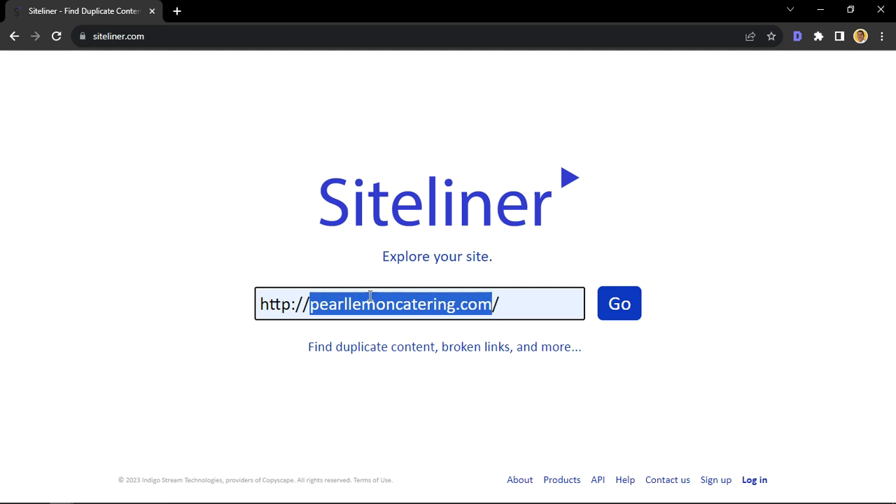
pyautogui.click(508, 304)
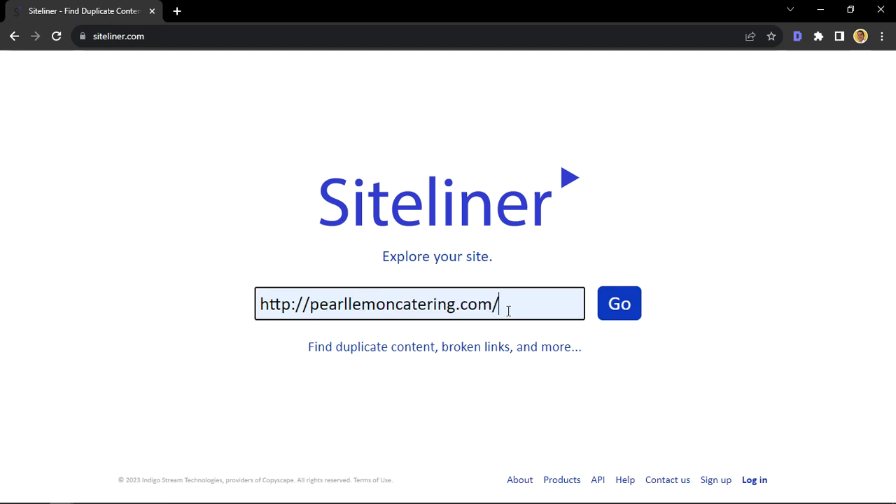
pyautogui.press('Backspace')
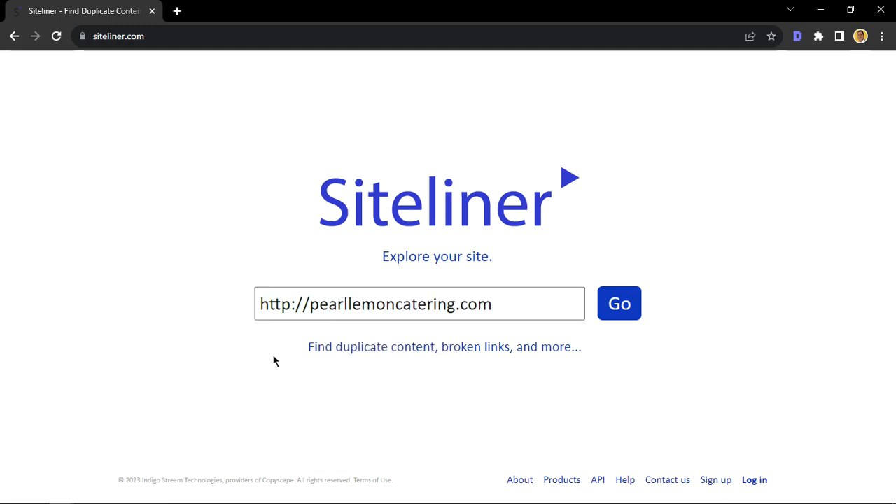
pyautogui.moveTo(755, 306)
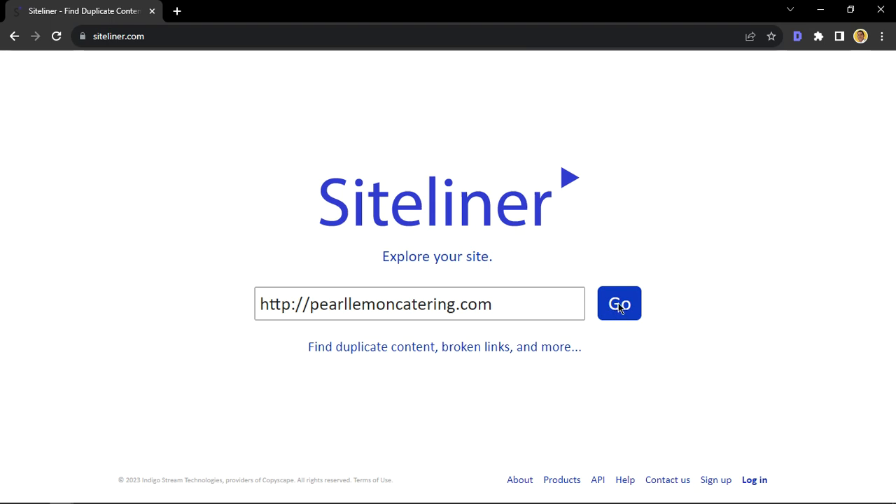
# Run the scan of pearllemoncatering.com and show the summary with 215 of 215 pages scanned.
pyautogui.click(619, 303)
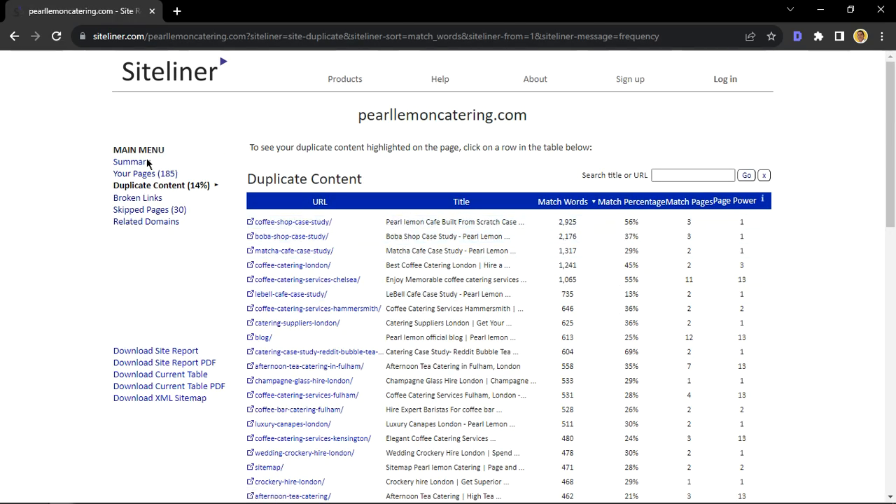
pyautogui.click(132, 162)
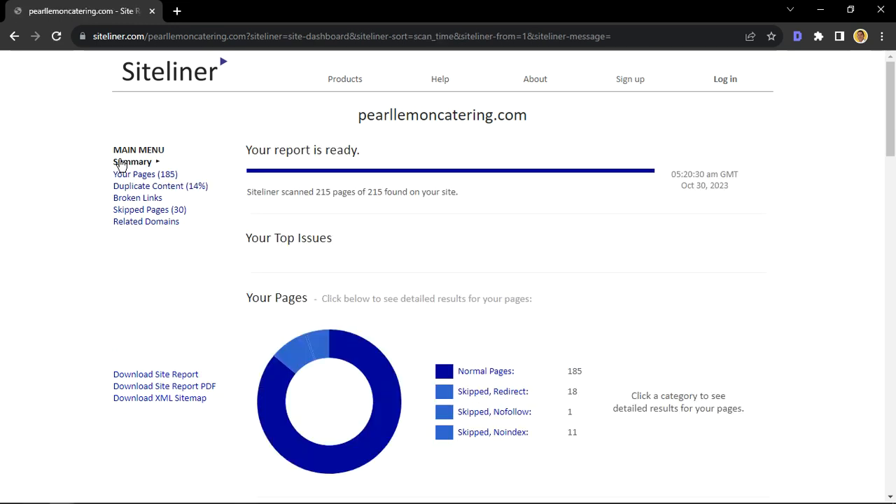
pyautogui.moveTo(331, 127)
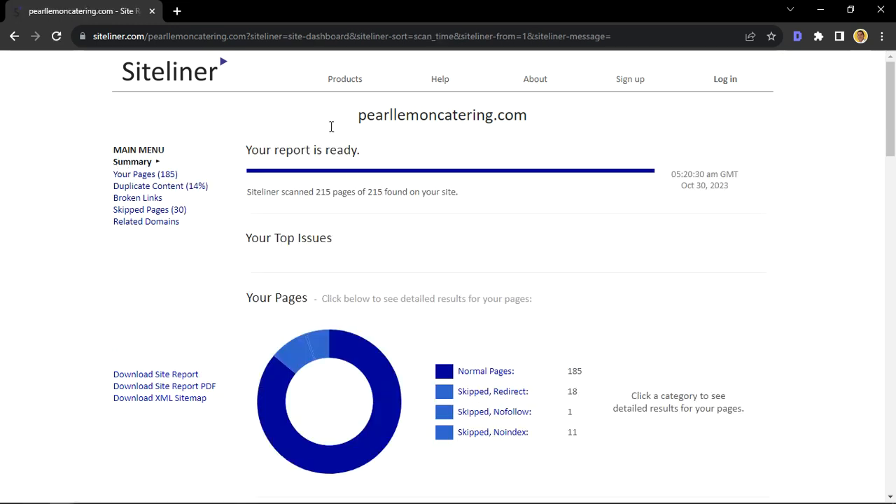
pyautogui.moveTo(679, 354)
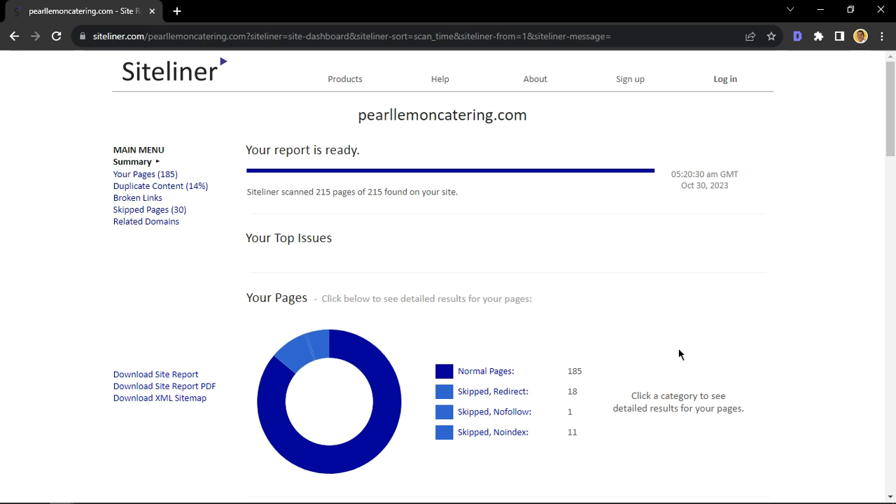
pyautogui.moveTo(178, 200)
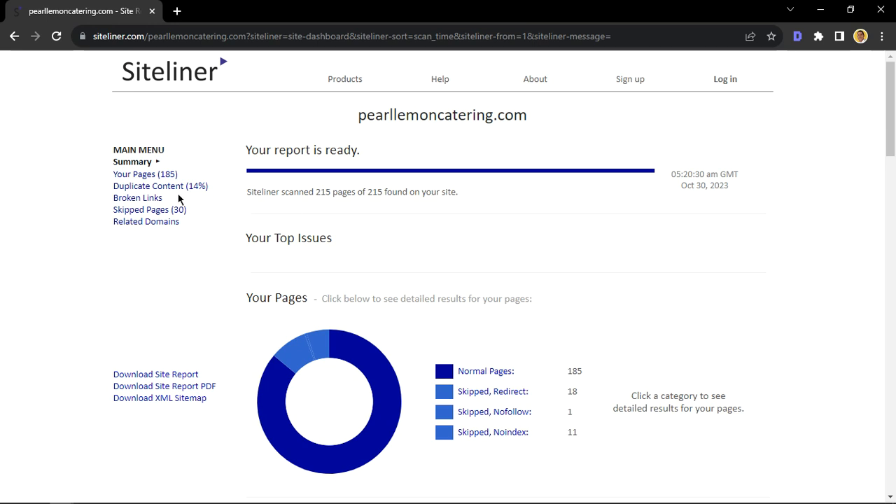
pyautogui.moveTo(140, 162)
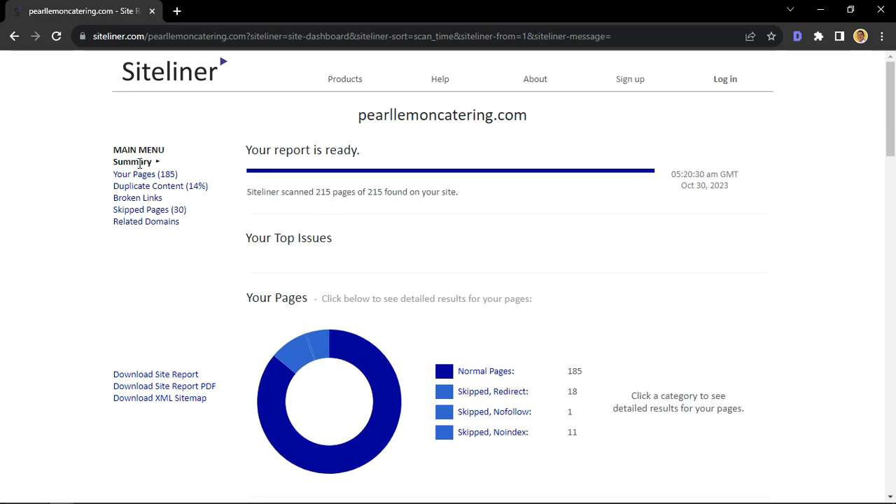
pyautogui.moveTo(144, 173)
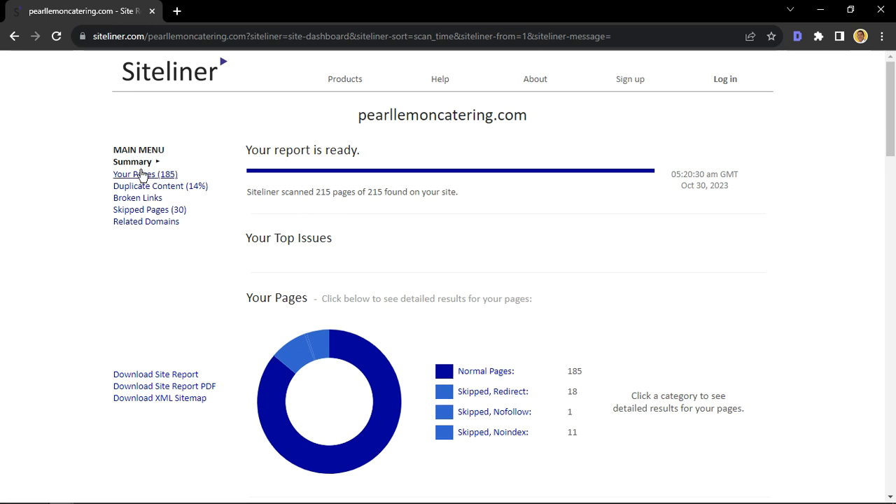
pyautogui.moveTo(168, 181)
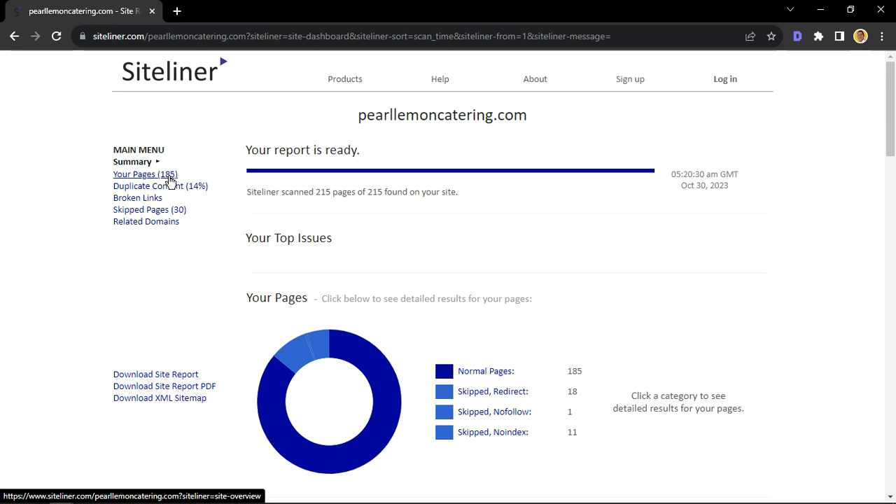
pyautogui.moveTo(168, 190)
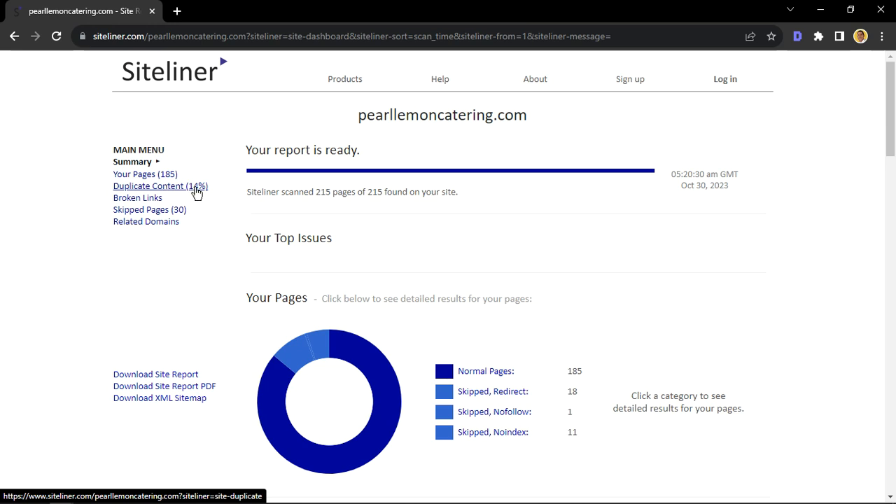
pyautogui.moveTo(144, 198)
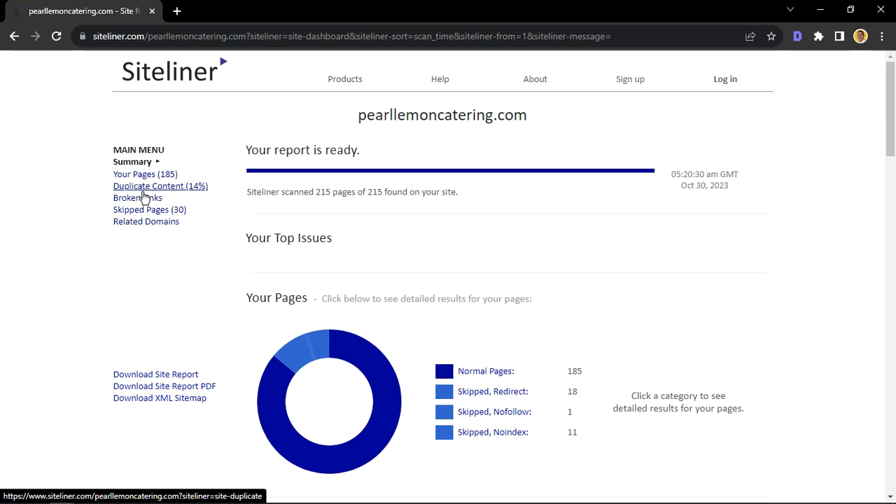
pyautogui.moveTo(145, 222)
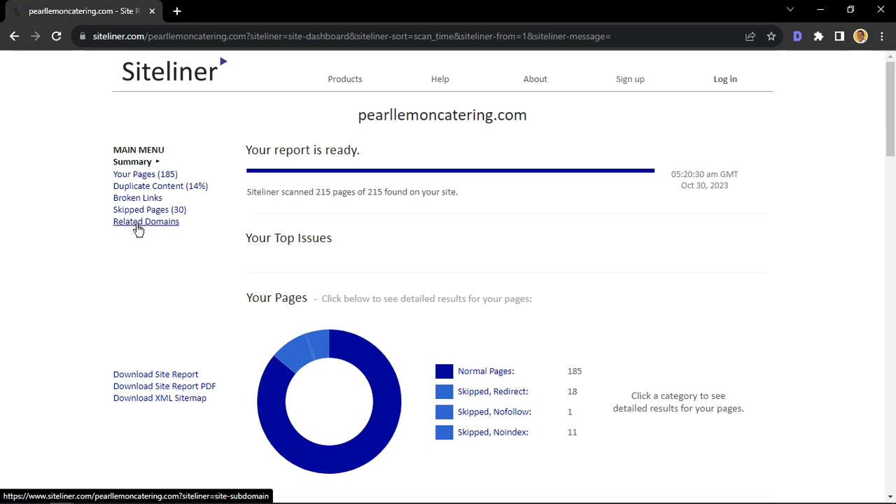
pyautogui.moveTo(199, 293)
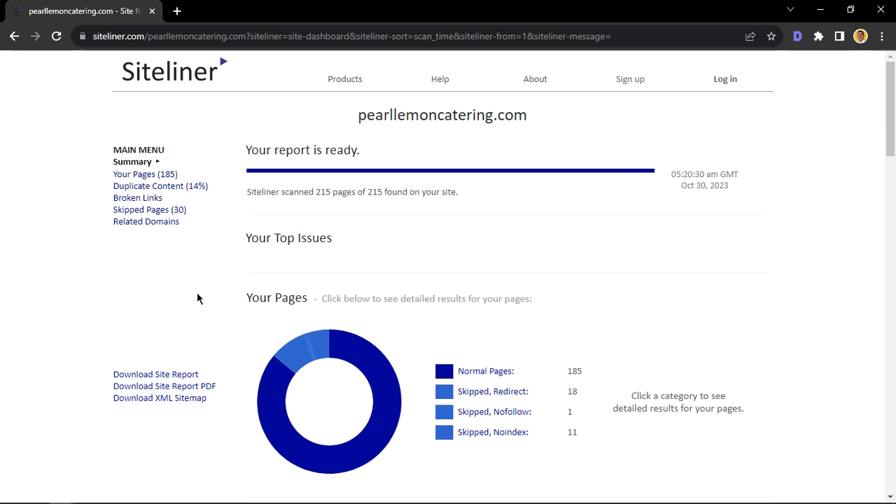
pyautogui.moveTo(166, 325)
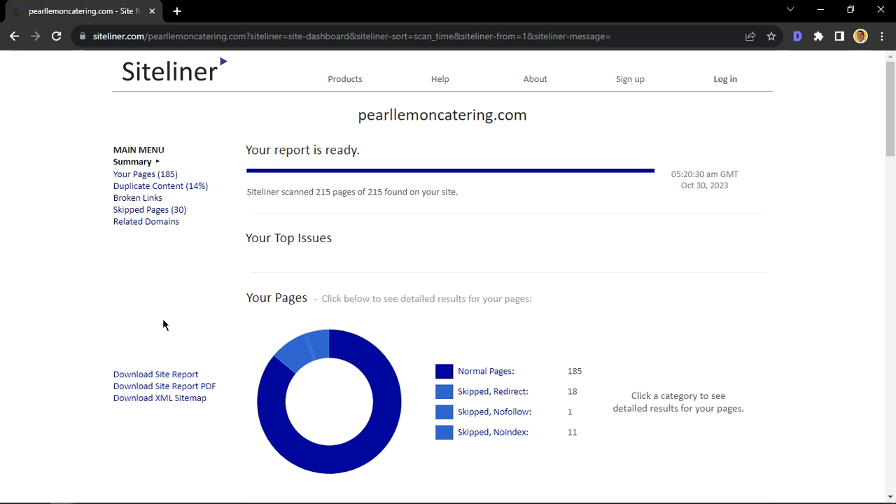
pyautogui.moveTo(155, 374)
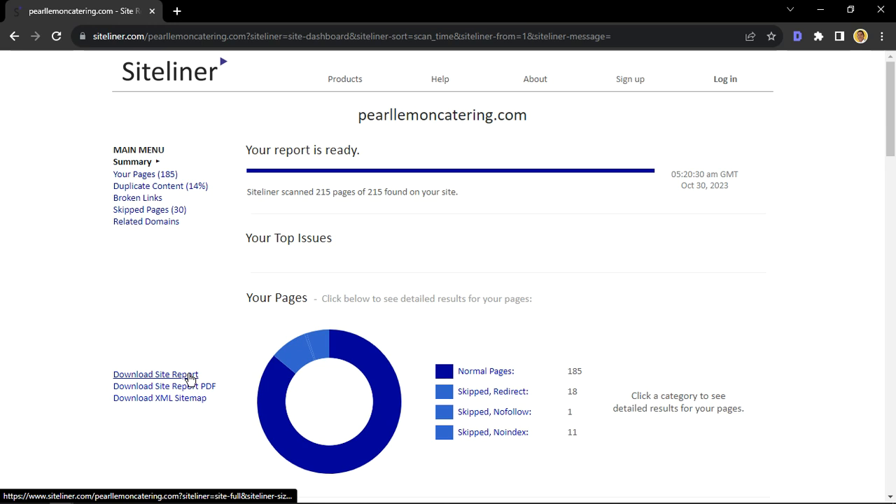
pyautogui.moveTo(182, 282)
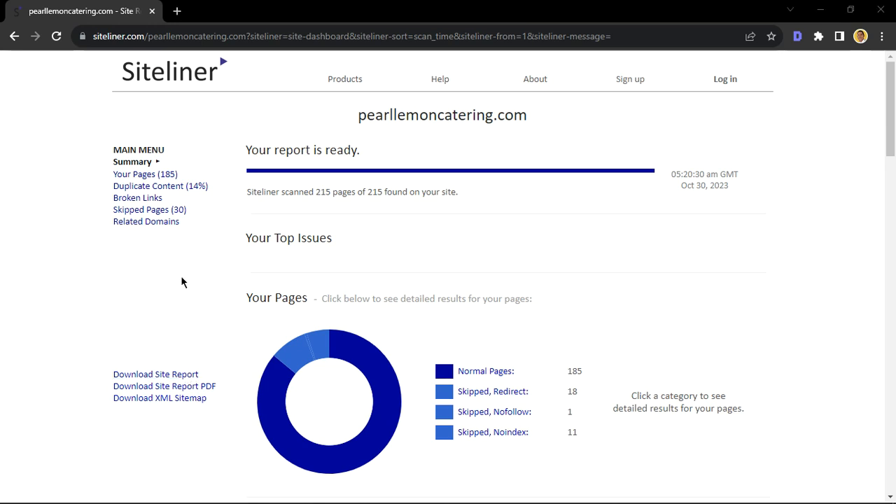
pyautogui.moveTo(182, 320)
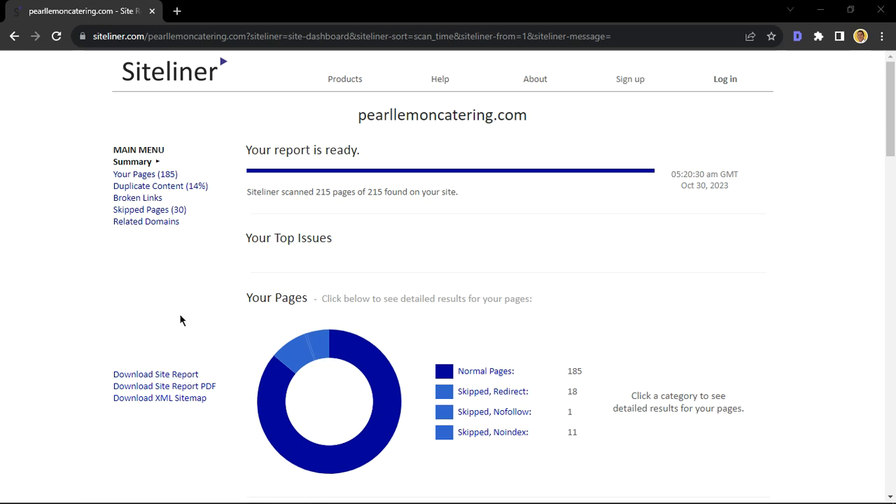
pyautogui.moveTo(160, 398)
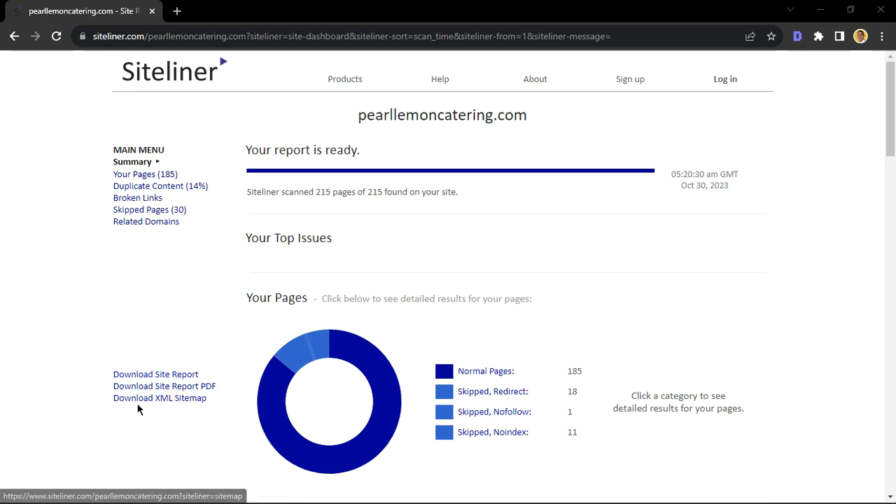
pyautogui.moveTo(214, 303)
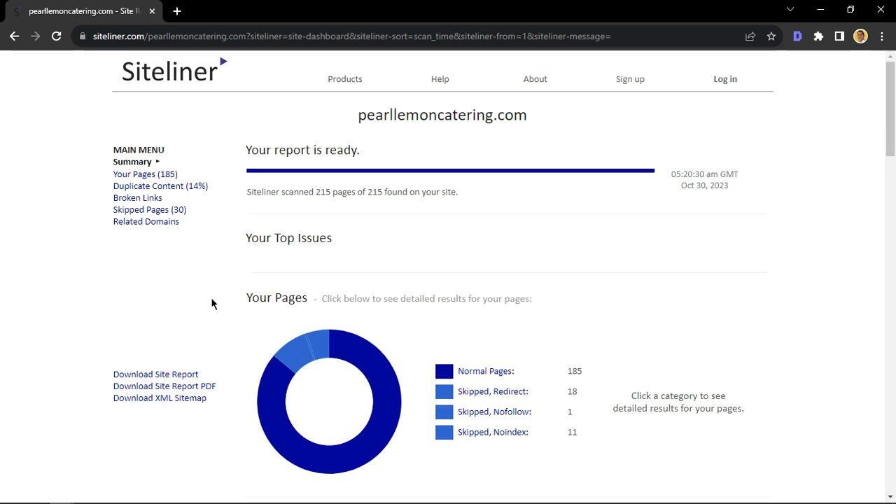
pyautogui.moveTo(160, 187)
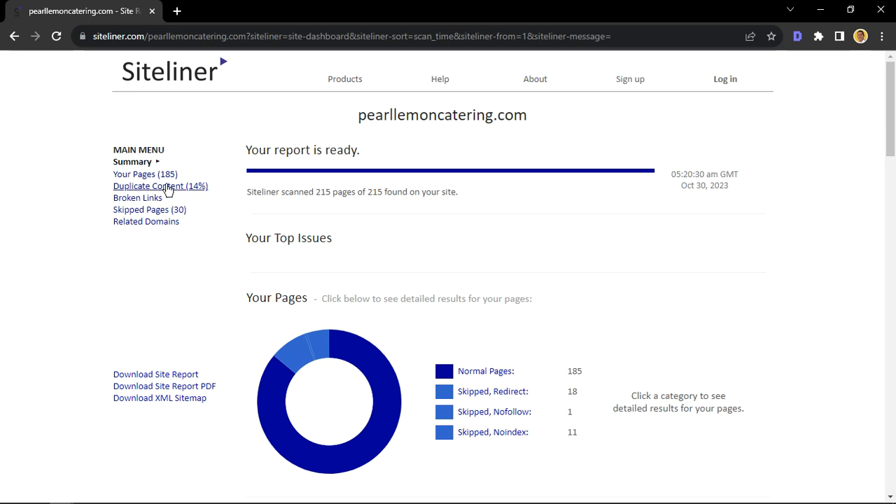
# Show the Duplicate Content (14%) report in a new browser tab and switch to it.
pyautogui.rightClick(160, 185)
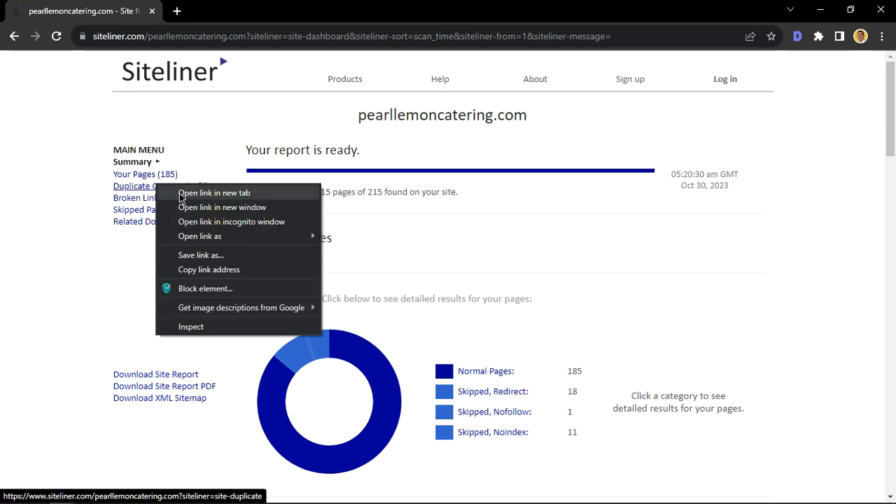
pyautogui.click(213, 193)
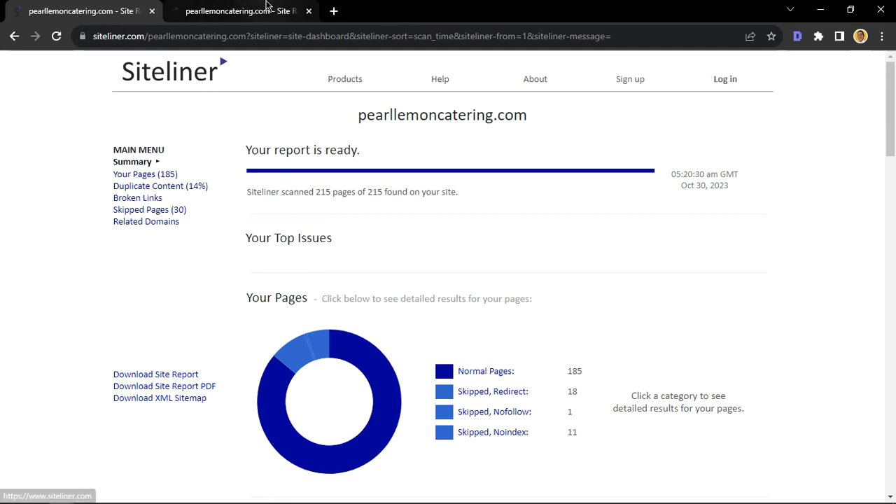
pyautogui.click(159, 186)
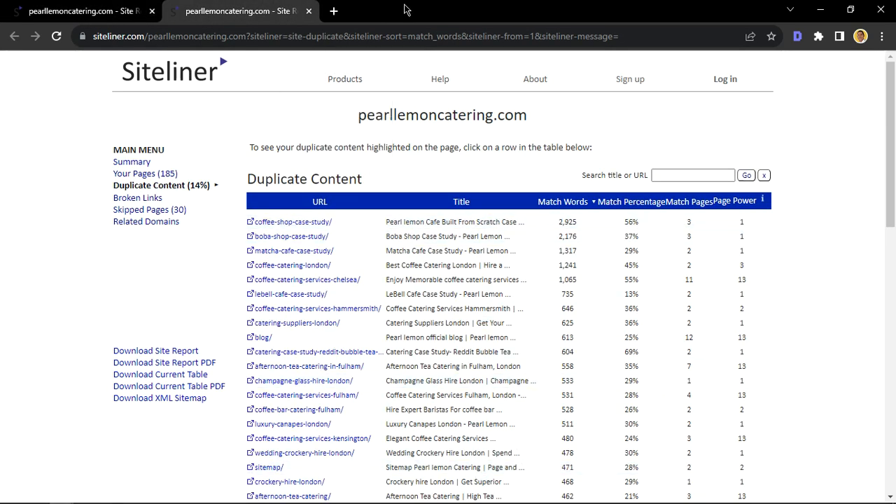
pyautogui.moveTo(284, 140)
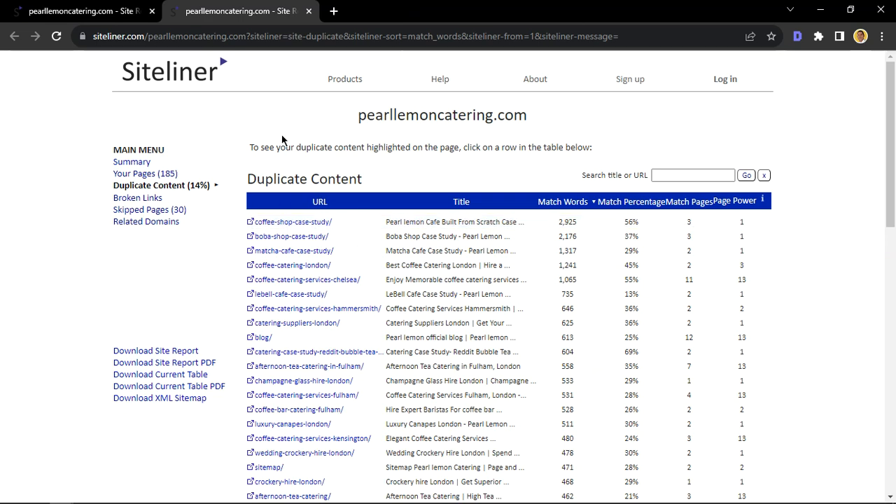
pyautogui.moveTo(316, 203)
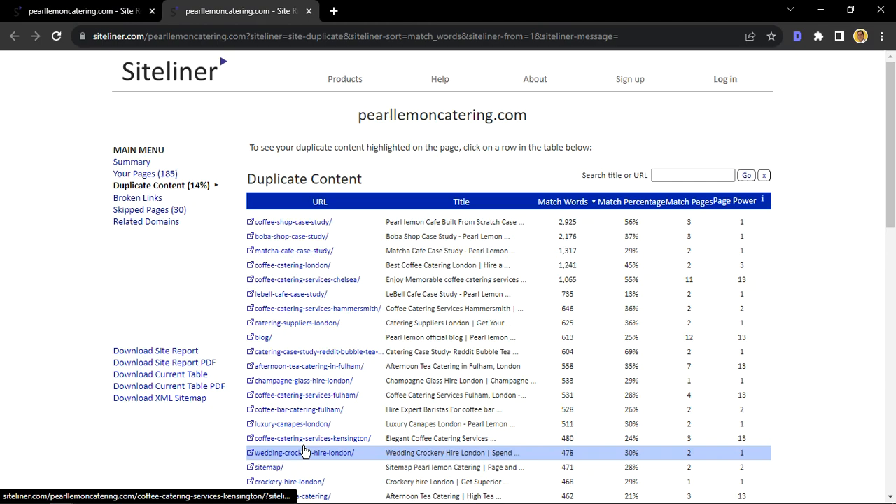
pyautogui.scroll(-3)
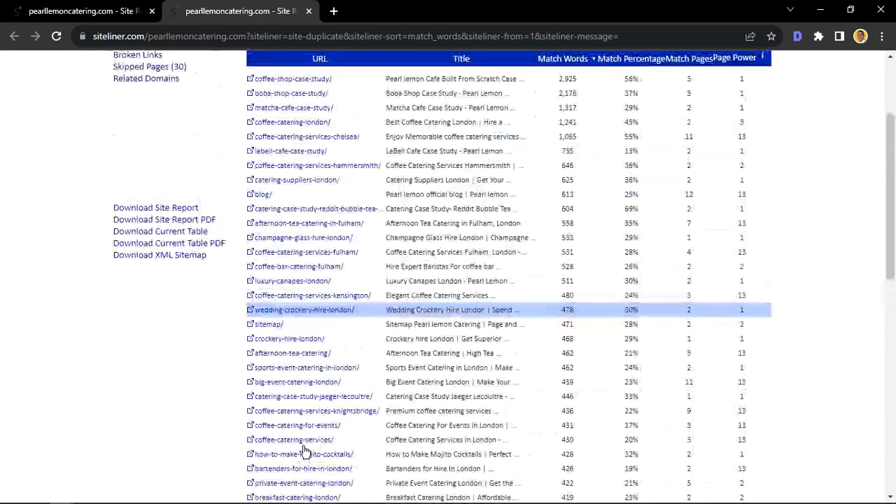
pyautogui.scroll(-3)
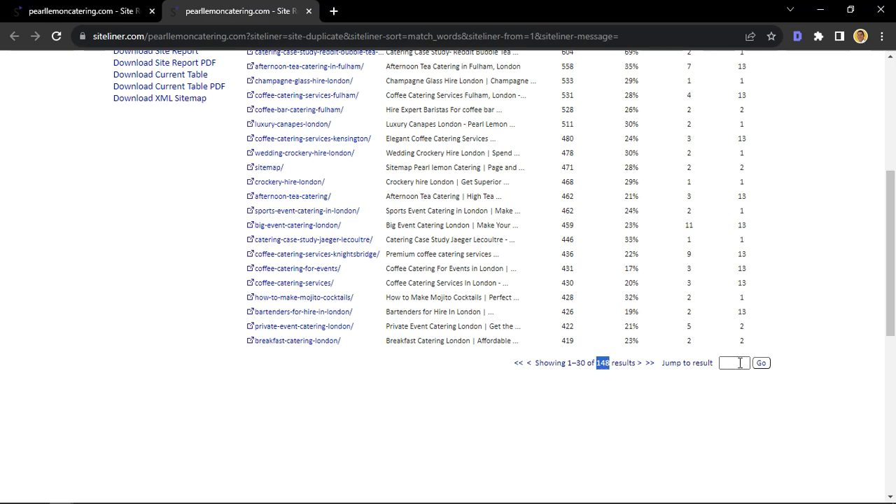
pyautogui.scroll(3)
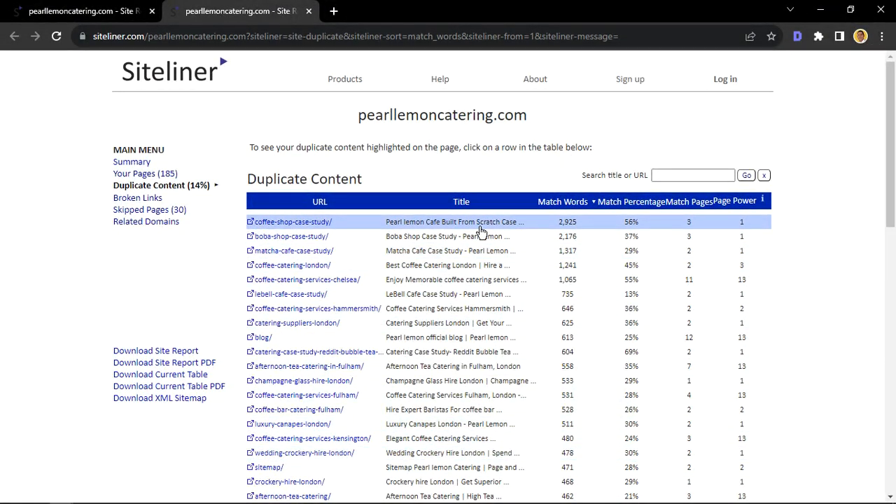
pyautogui.moveTo(567, 222)
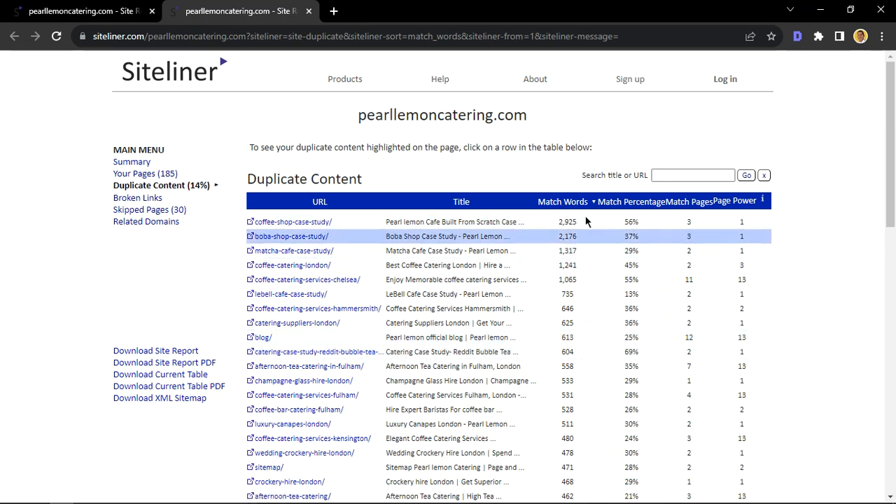
pyautogui.moveTo(631, 201)
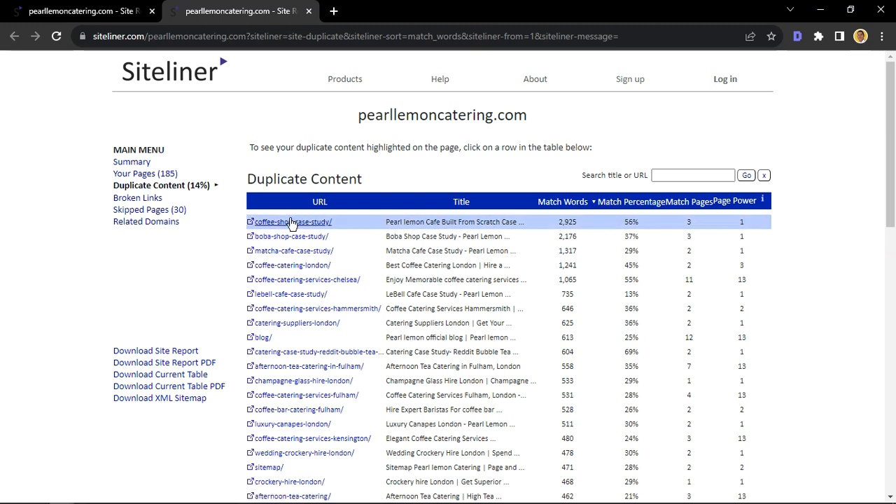
pyautogui.moveTo(289, 222)
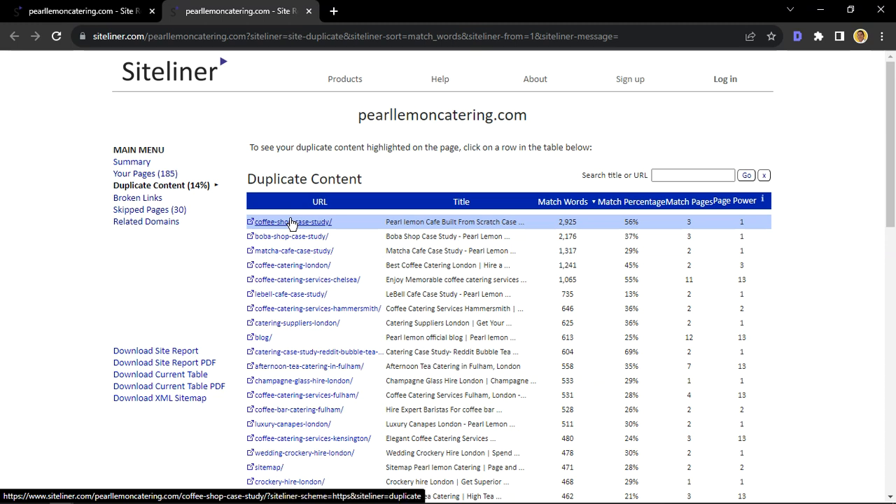
pyautogui.moveTo(690, 225)
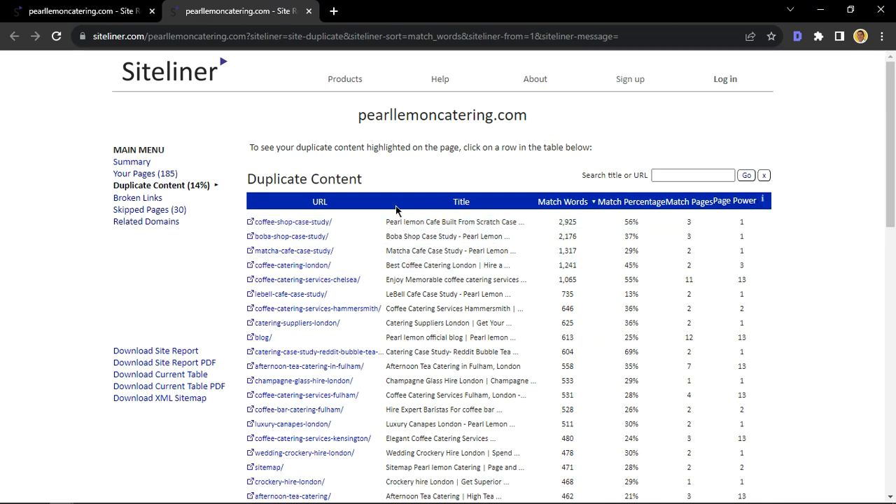
pyautogui.scroll(-3)
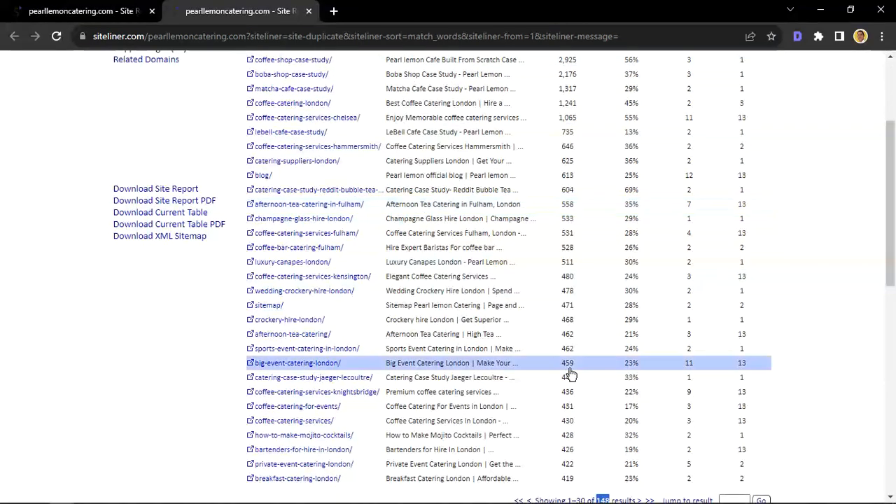
pyautogui.scroll(3)
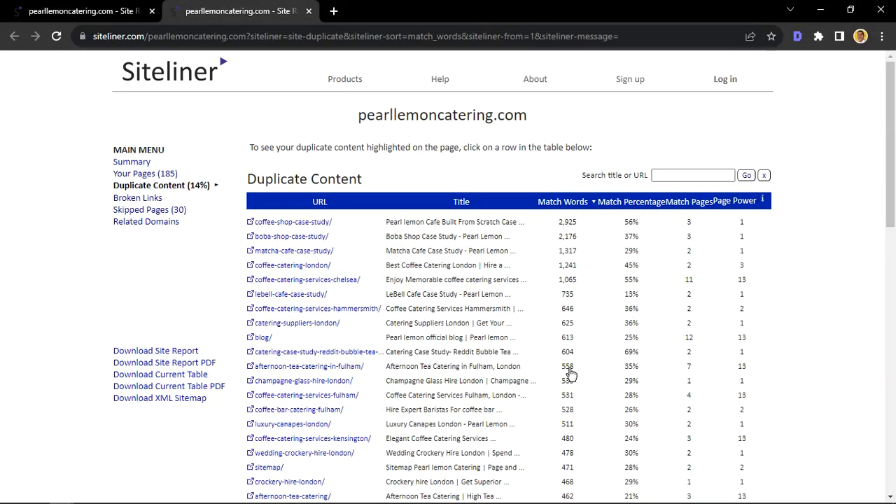
pyautogui.click(452, 367)
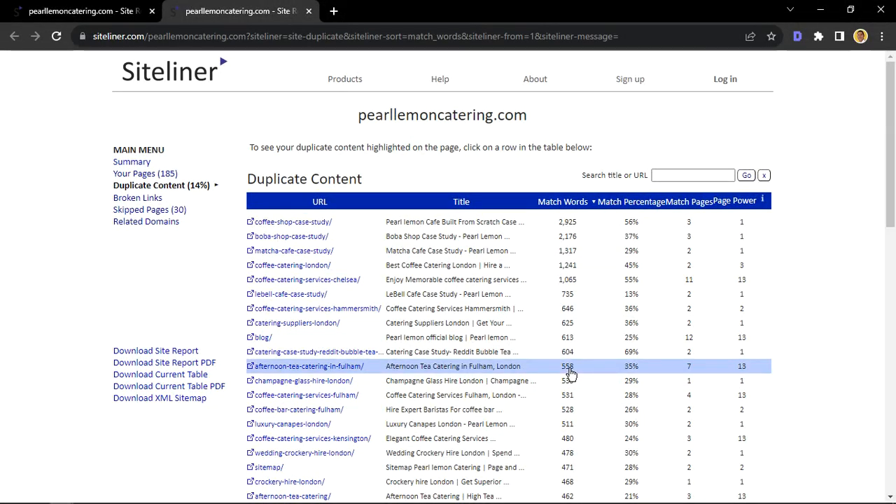